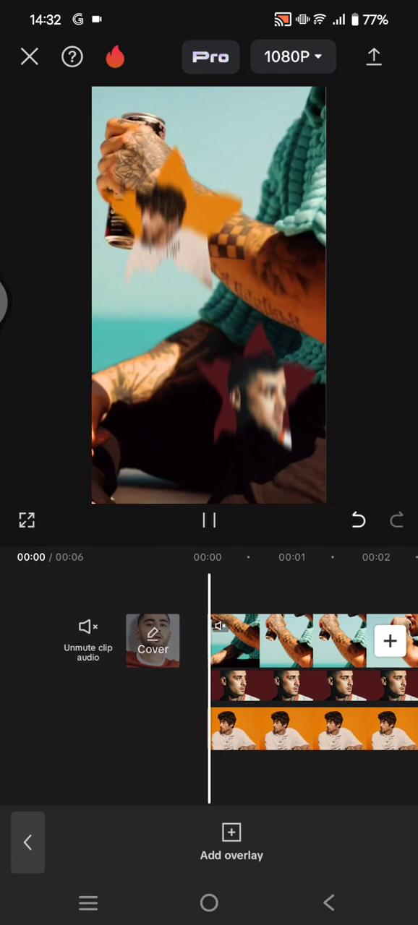
# Pause the preview and dismiss the Pro features notice about Popping Candy.
pyautogui.click(209, 520)
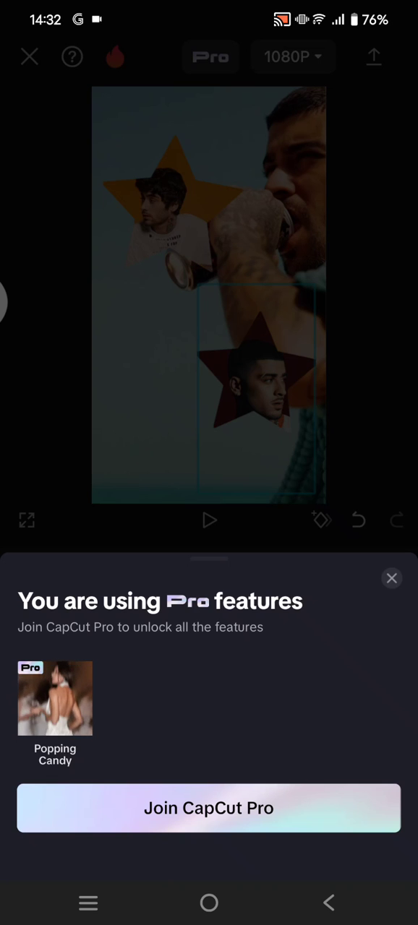
pyautogui.click(391, 578)
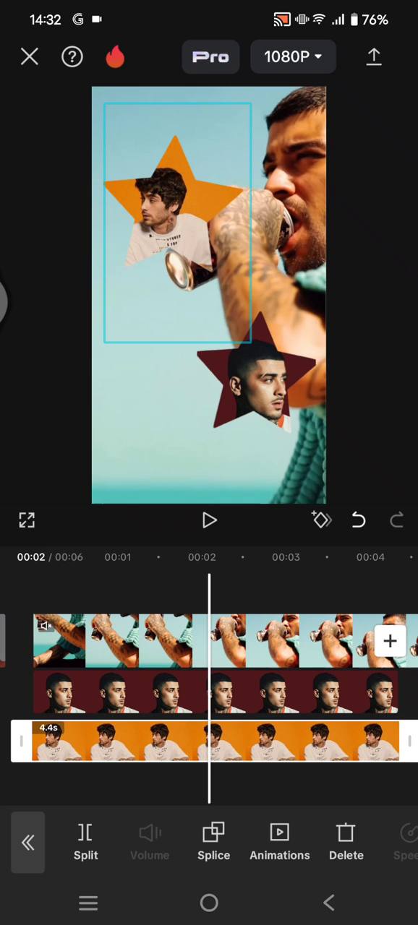
# Set Combo animation to None on the orange and maroon star overlays, then export.
pyautogui.click(279, 843)
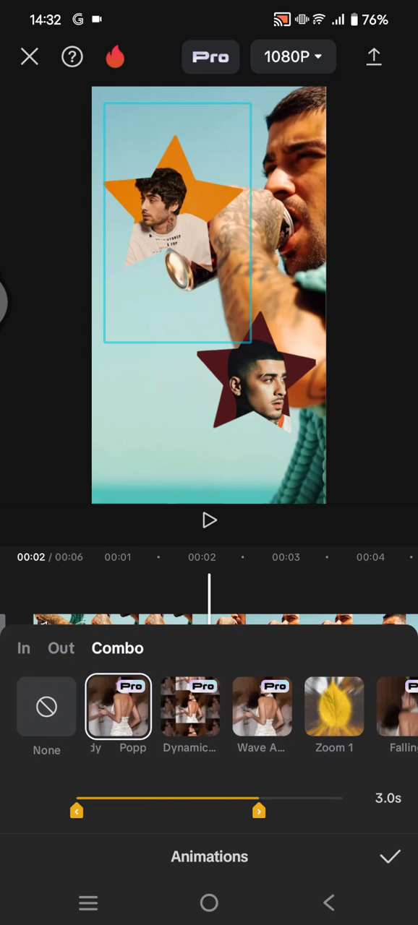
pyautogui.click(47, 708)
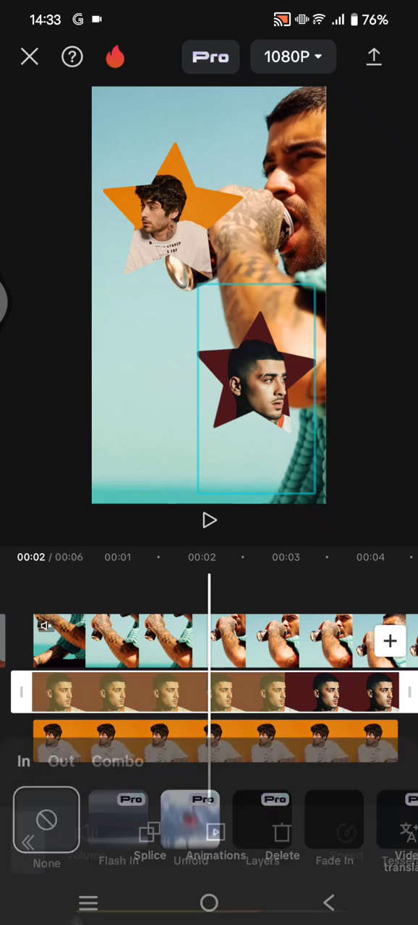
pyautogui.click(215, 832)
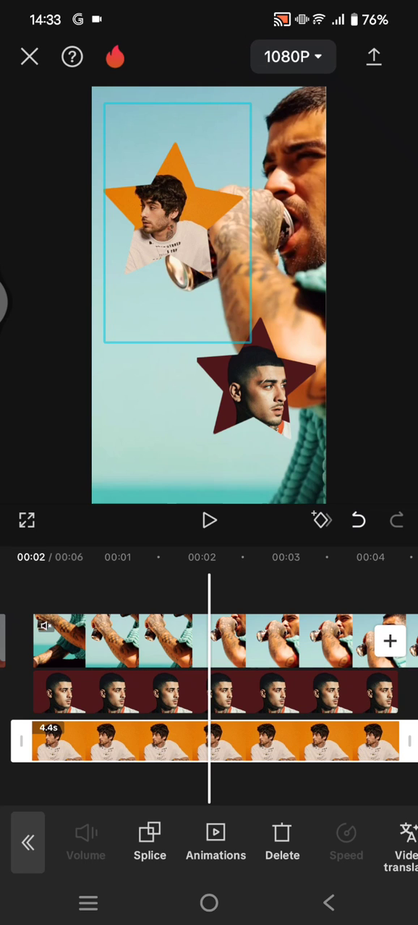
pyautogui.click(374, 56)
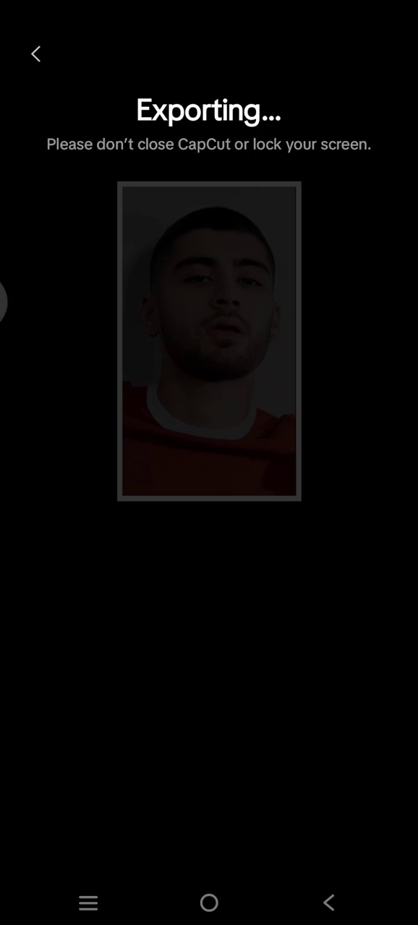